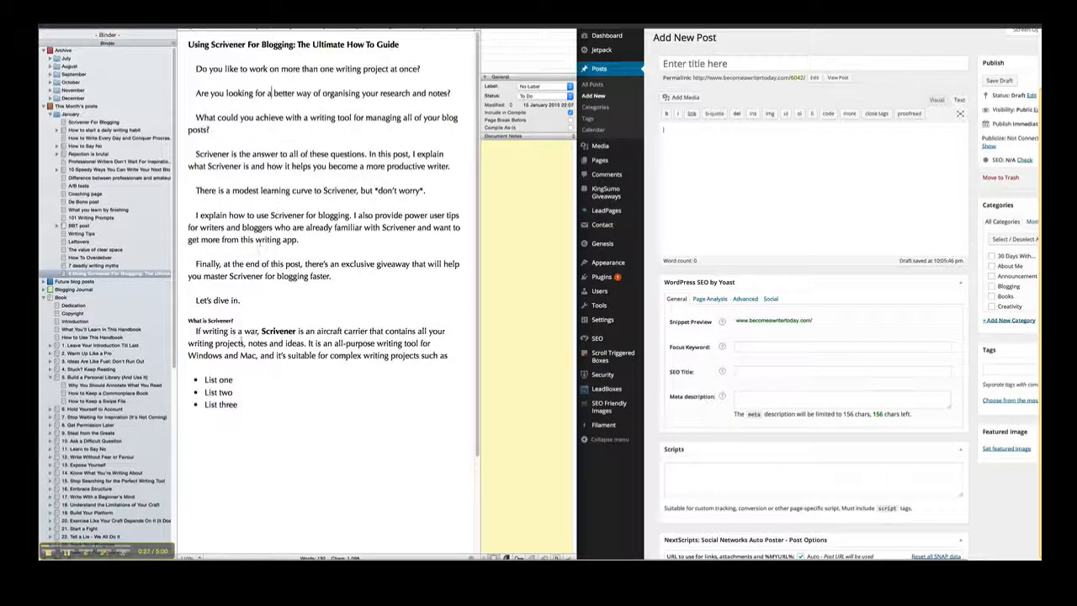
Step: Select text in the 'Using Scrivener For Blogging' post, double-clicking the word Scrivener
left_click_drag(208, 380, 238, 404)
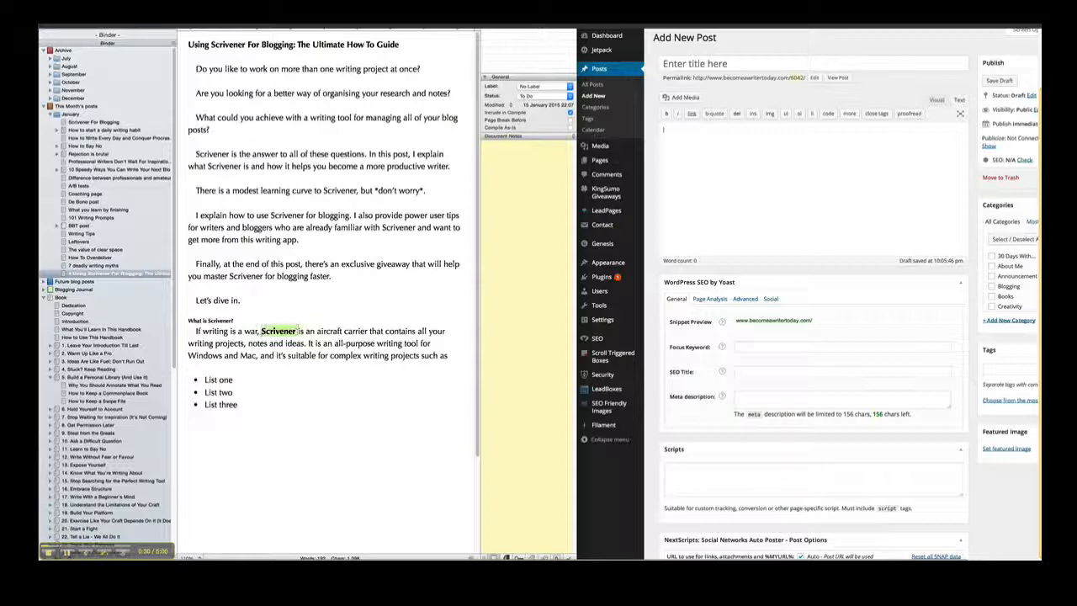
double_click(347, 354)
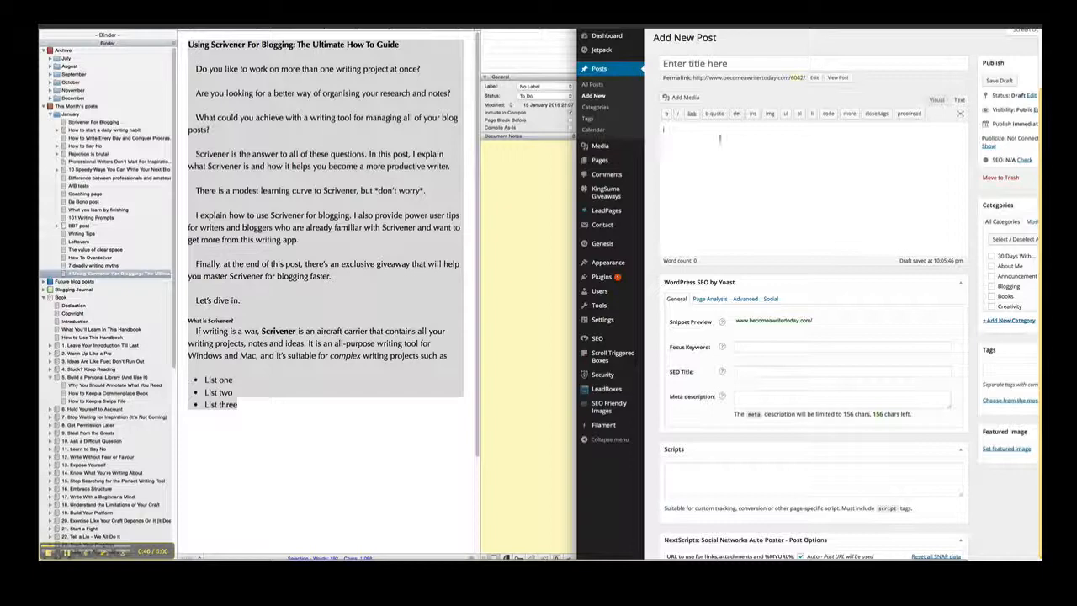
Step: Place the cursor in the empty WordPress Add New Post body
left_click(959, 99)
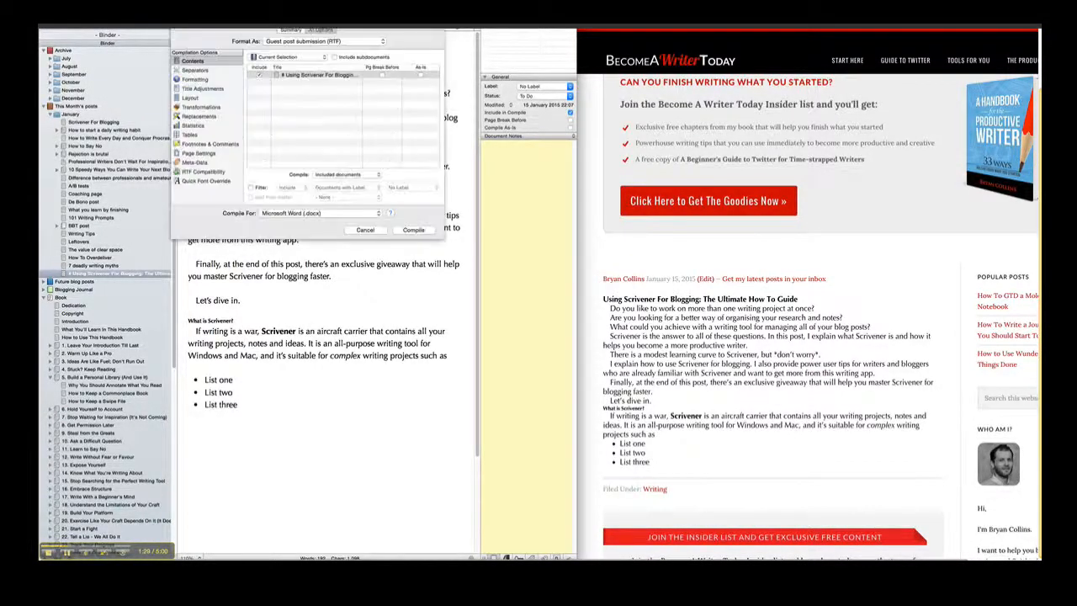
Step: Compile the post for Microsoft Word (.docx) and export the file
left_click(320, 75)
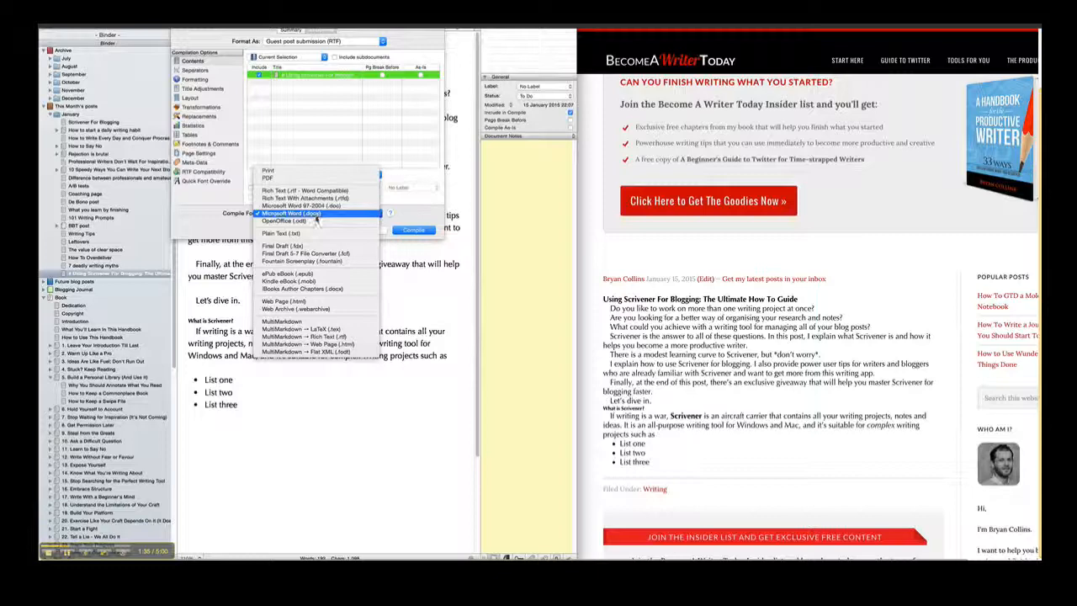
left_click(292, 213)
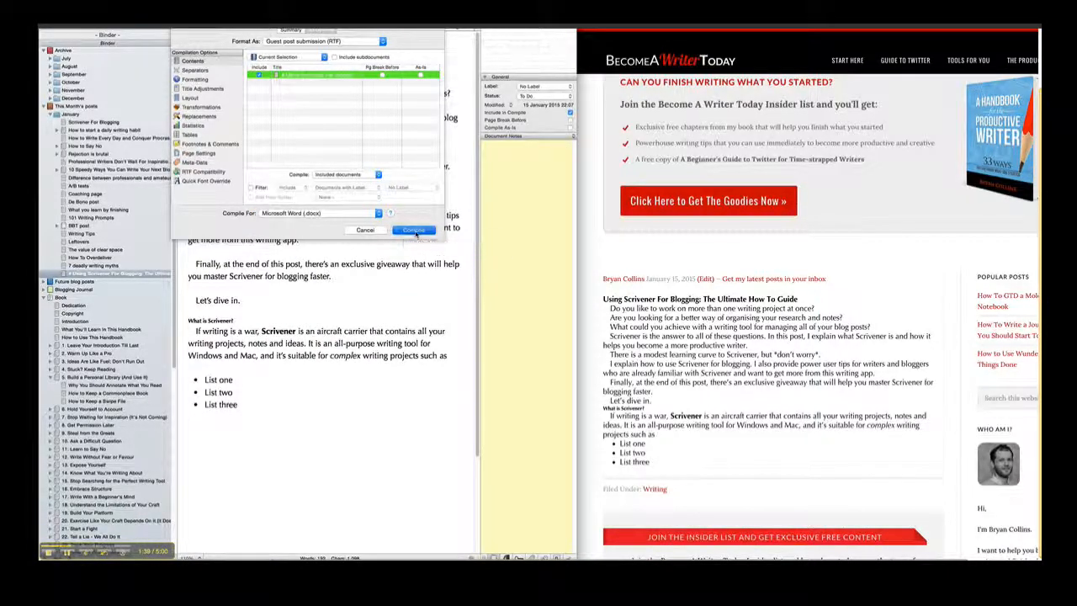
left_click(413, 230)
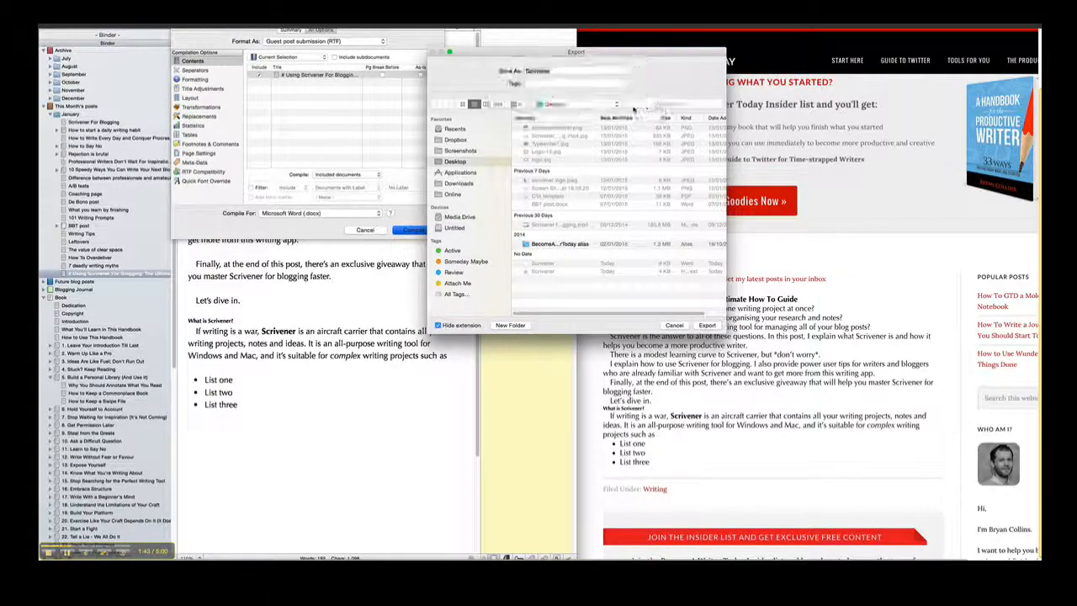
left_click(706, 326)
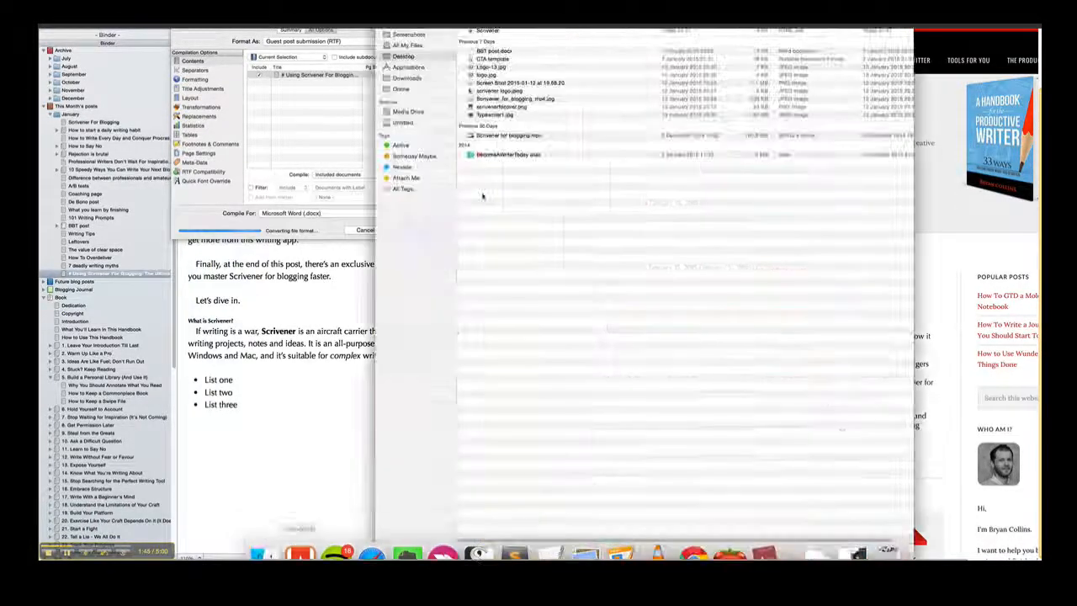
Step: Bring up the context menu for the compiled file in Finder
right_click(505, 41)
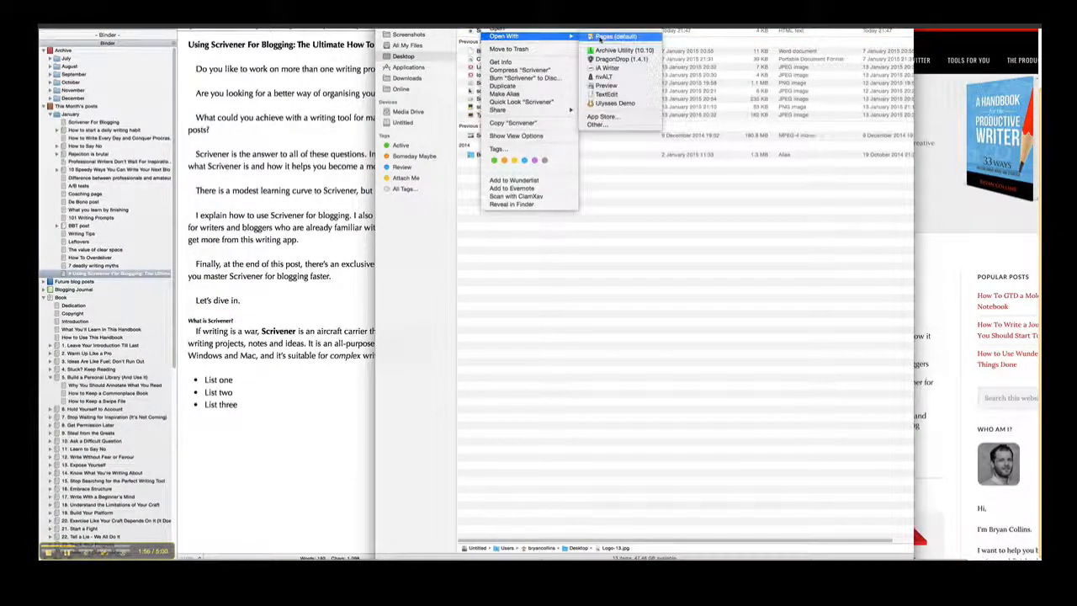
Step: Open the compiled file in Pages, scroll through it, and select all text
left_click(615, 36)
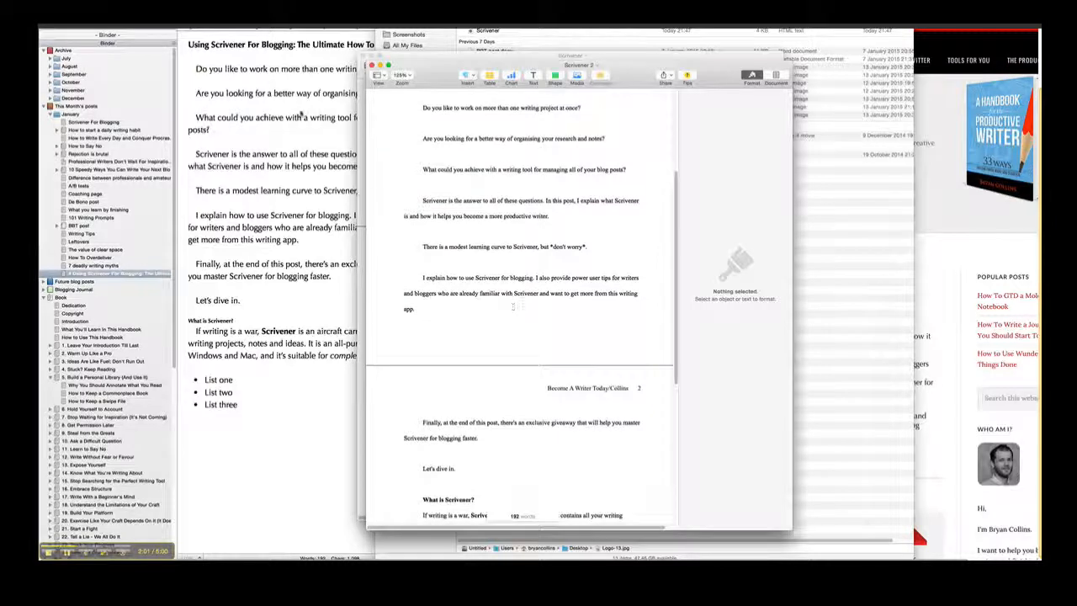
scroll("down", 3)
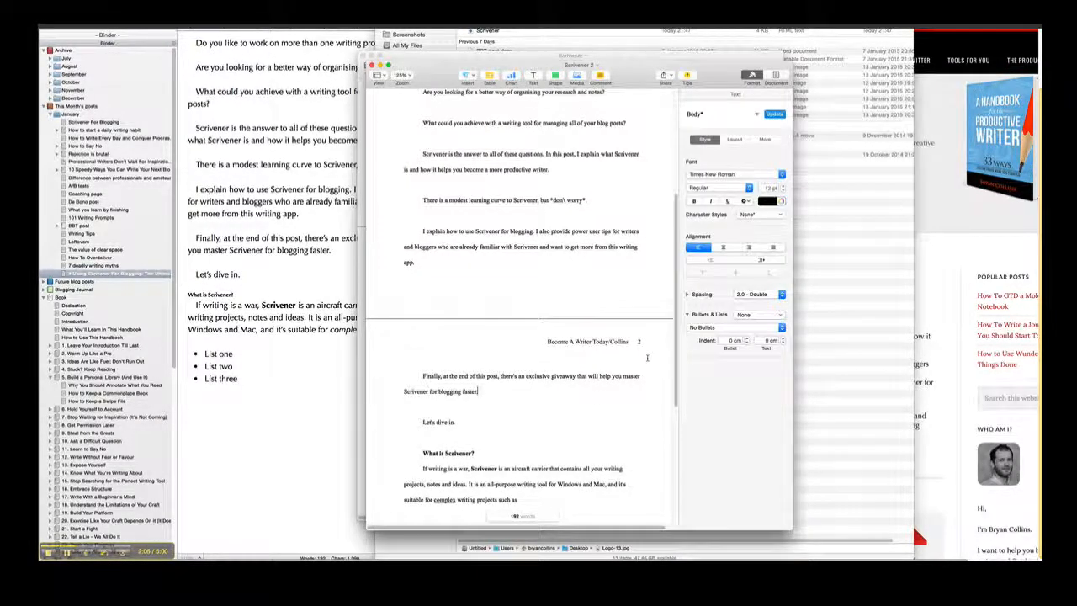
key("cmd+a")
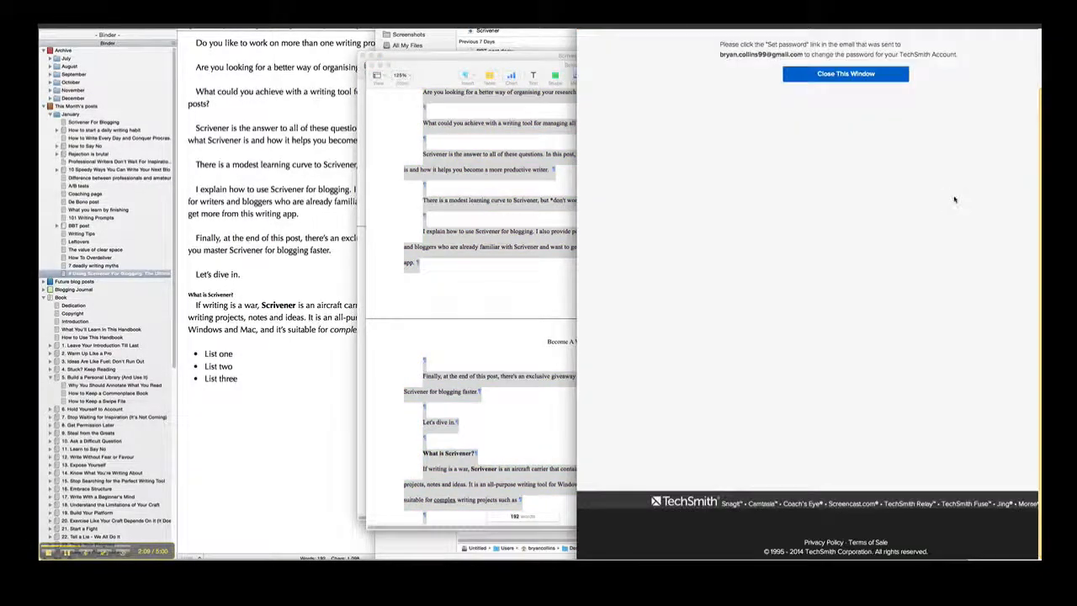
Step: Return to the WordPress post editor and select the three list lines
left_click(845, 73)
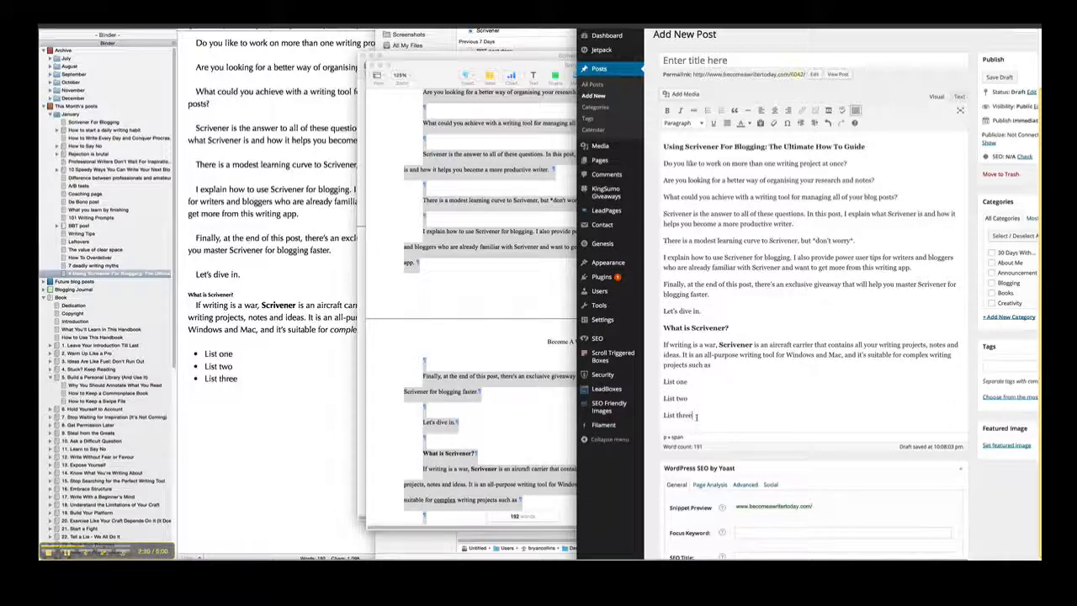
left_click_drag(664, 381, 698, 415)
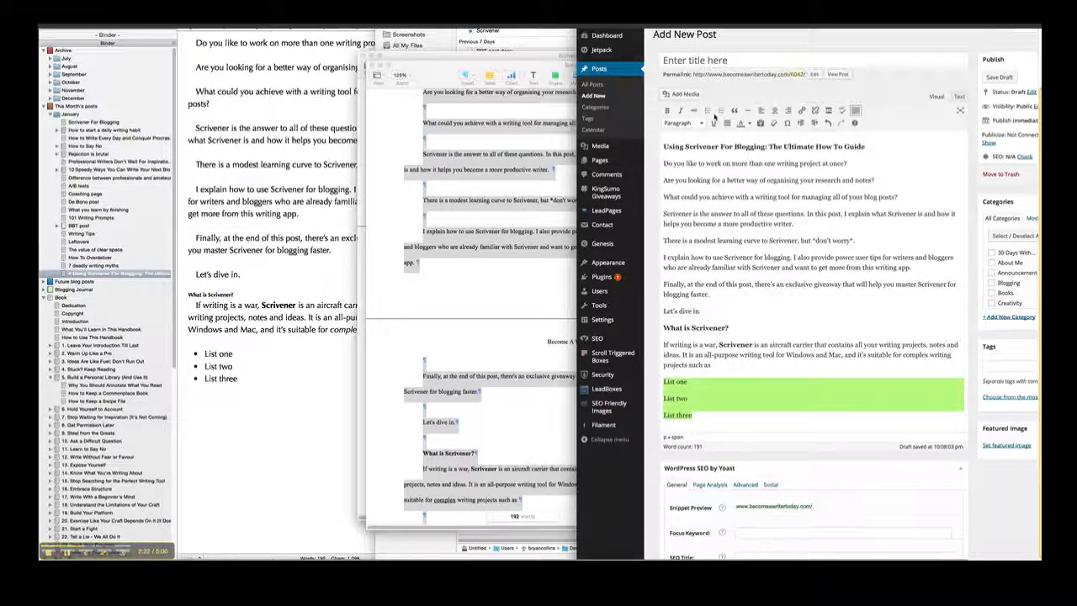